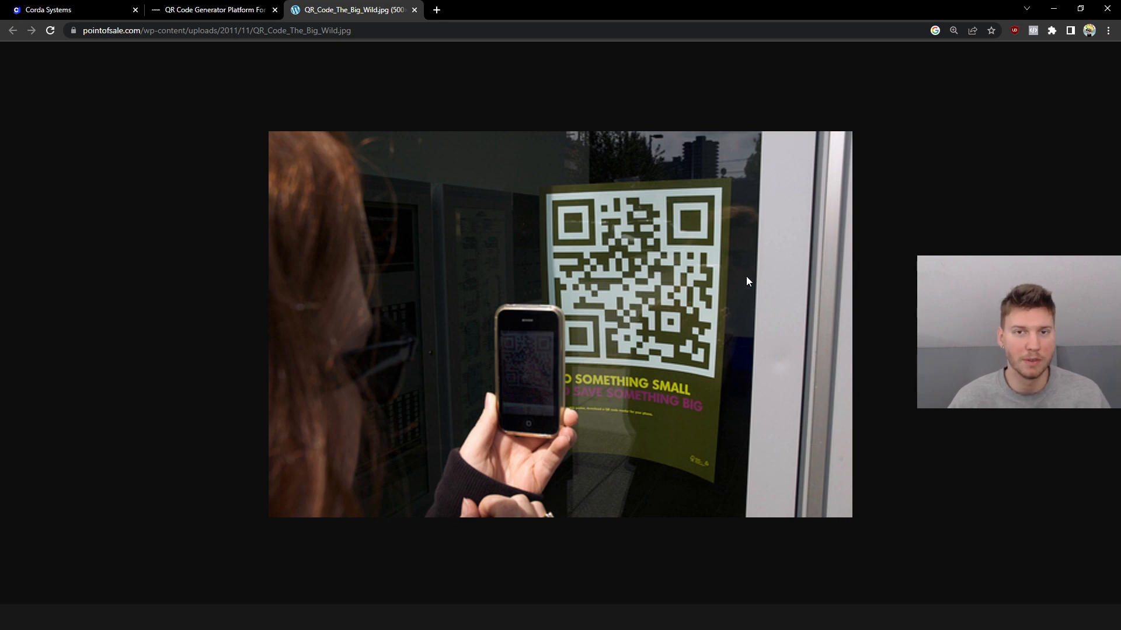
mouse_move(777, 265)
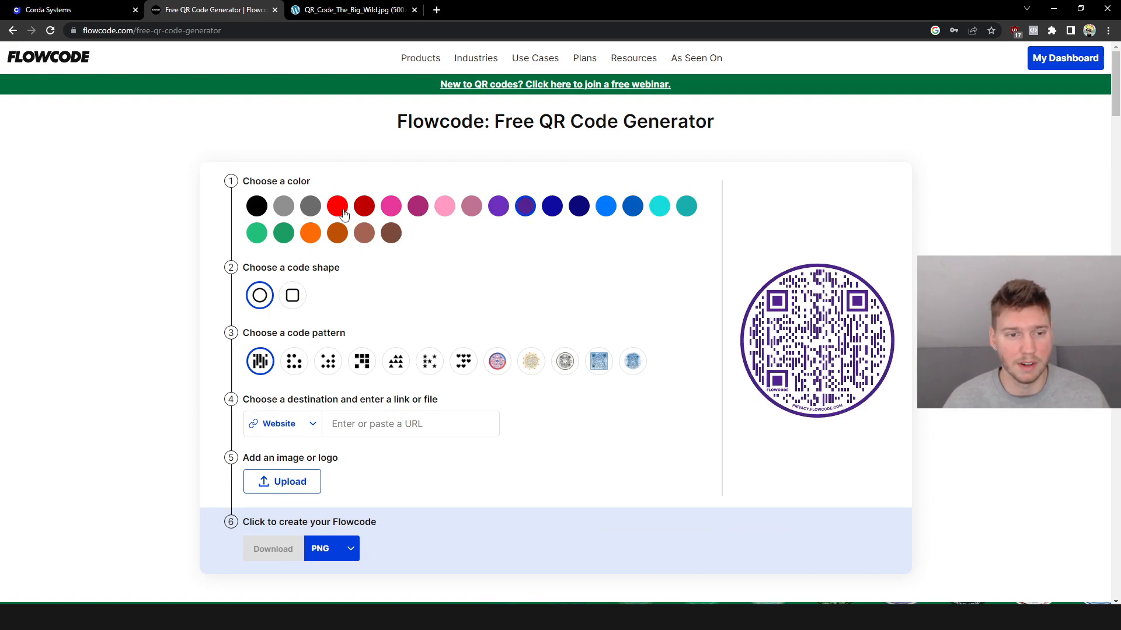
Choose the black swatch so the circular QR code turns black.
click(256, 206)
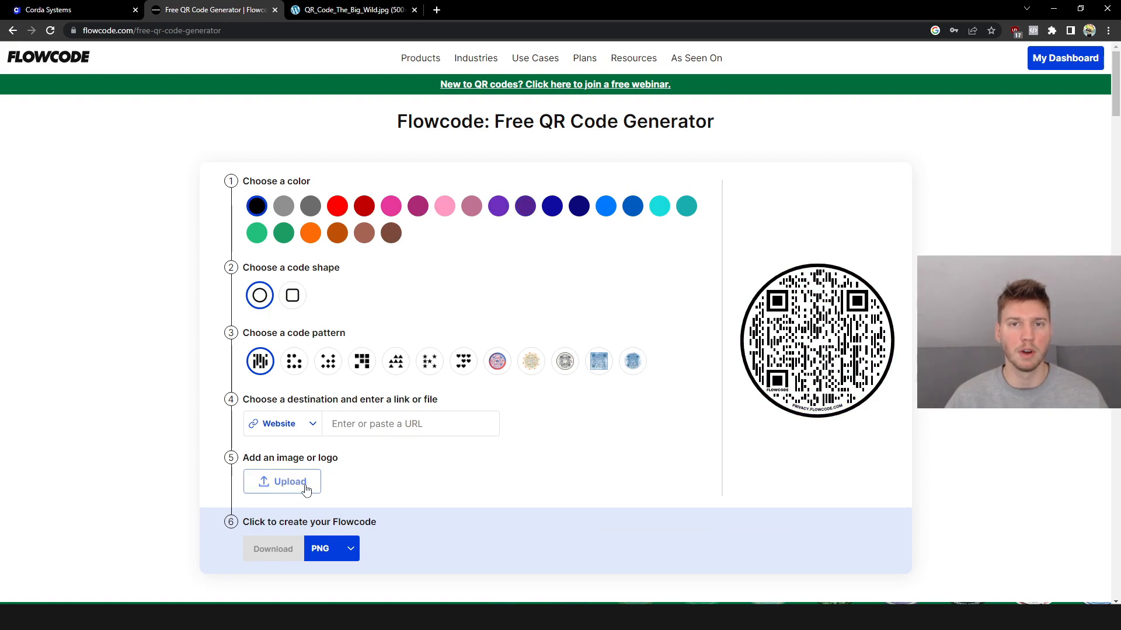
Upload the blue C logo image as the QR code's centre logo.
click(281, 481)
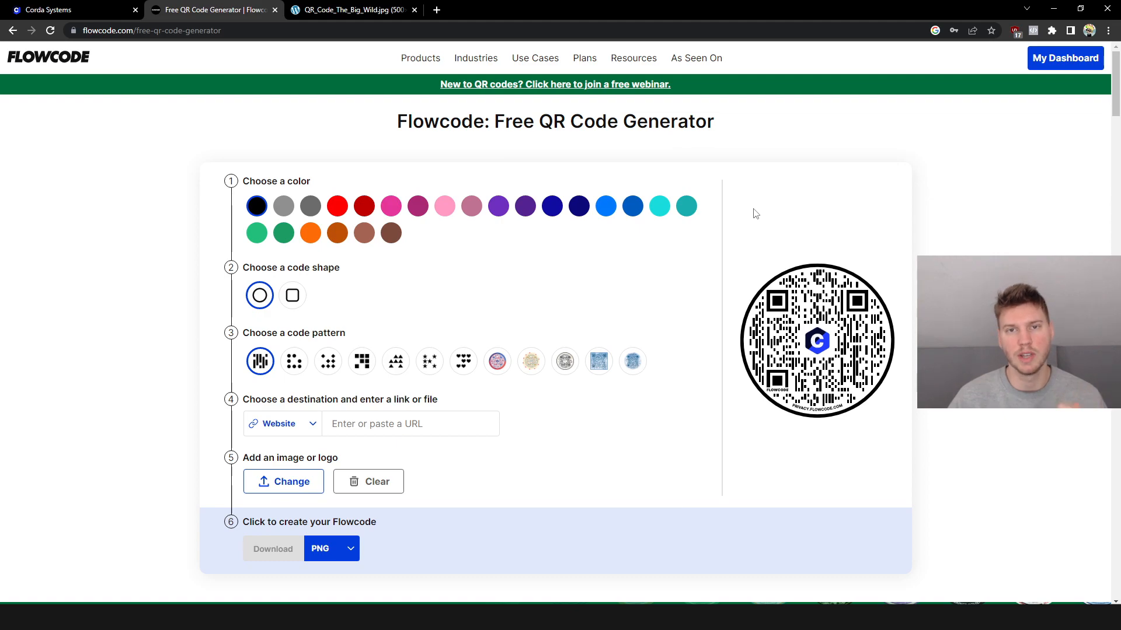
mouse_move(704, 297)
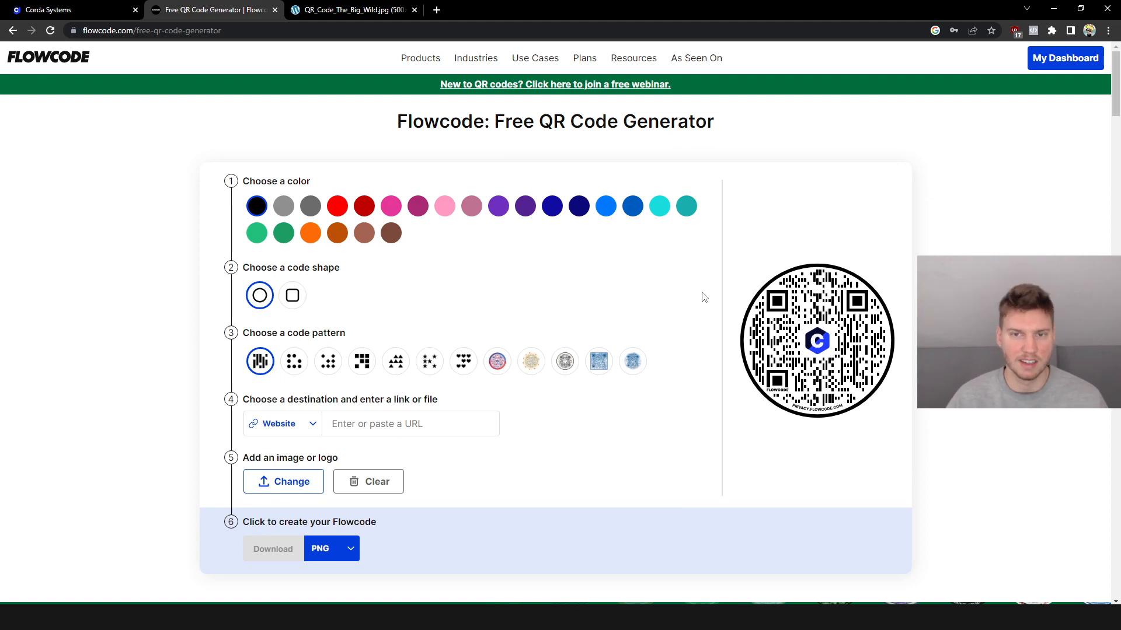
mouse_move(606, 299)
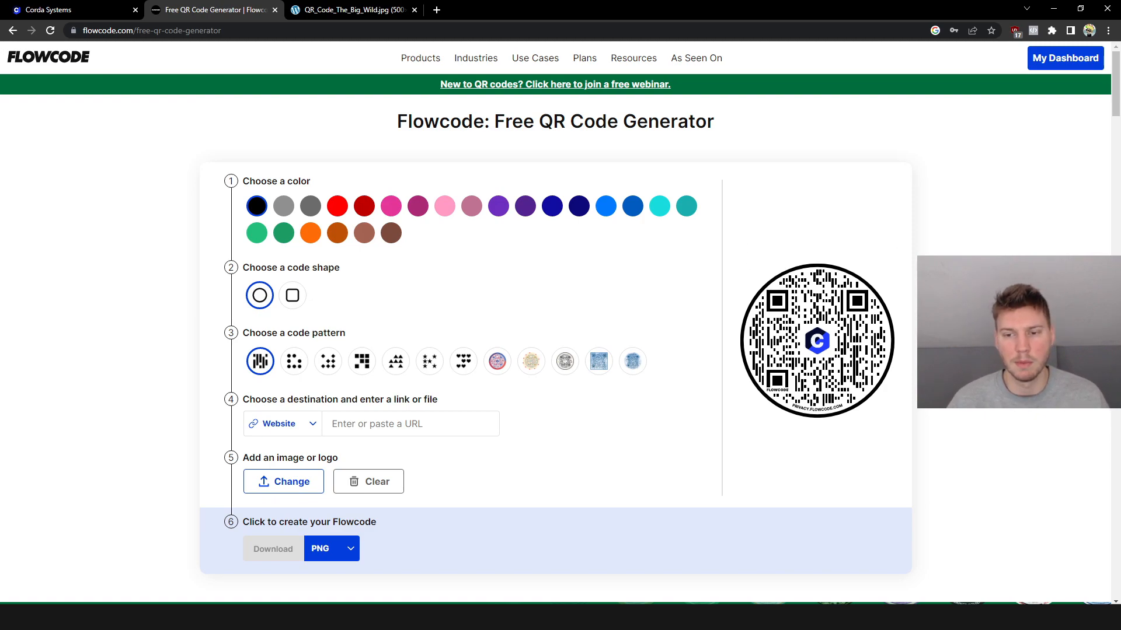
mouse_move(882, 451)
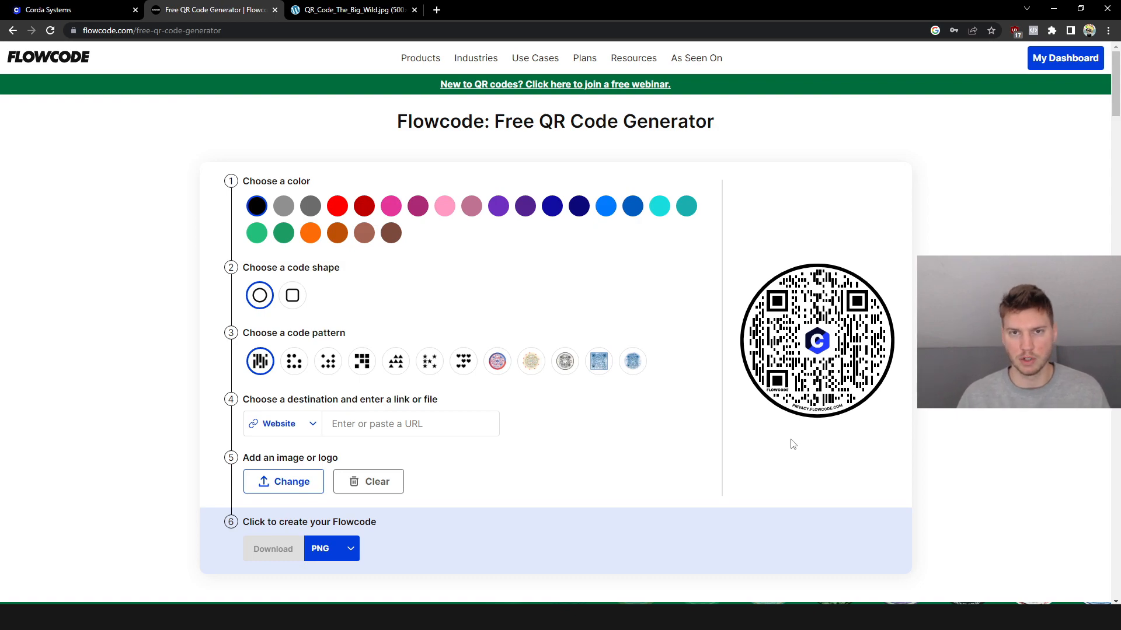
mouse_move(773, 448)
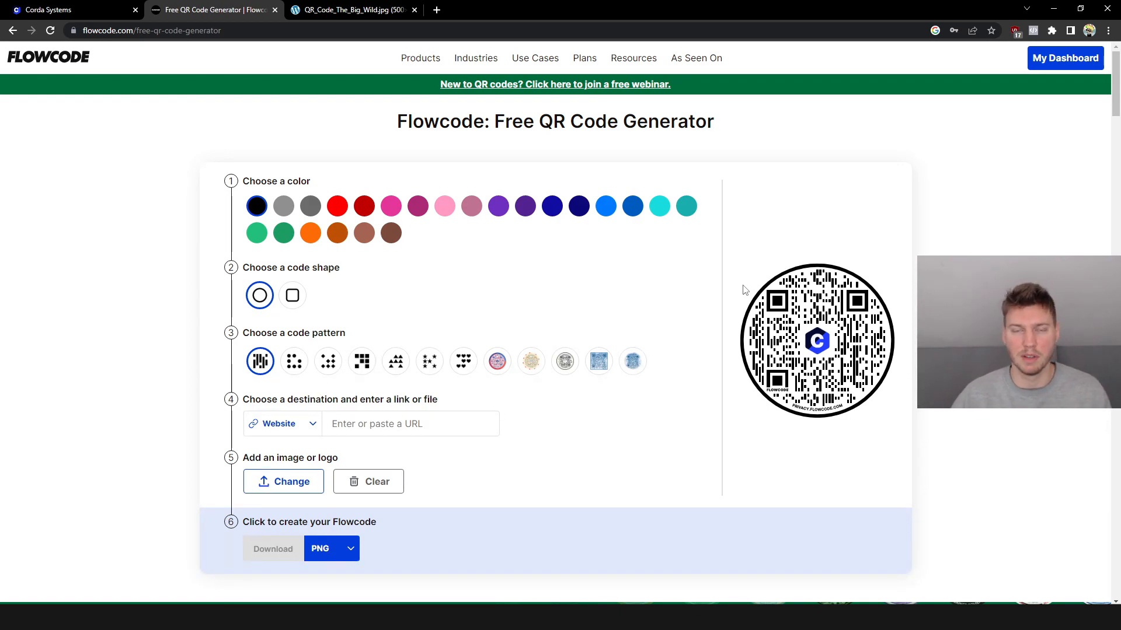
mouse_move(742, 287)
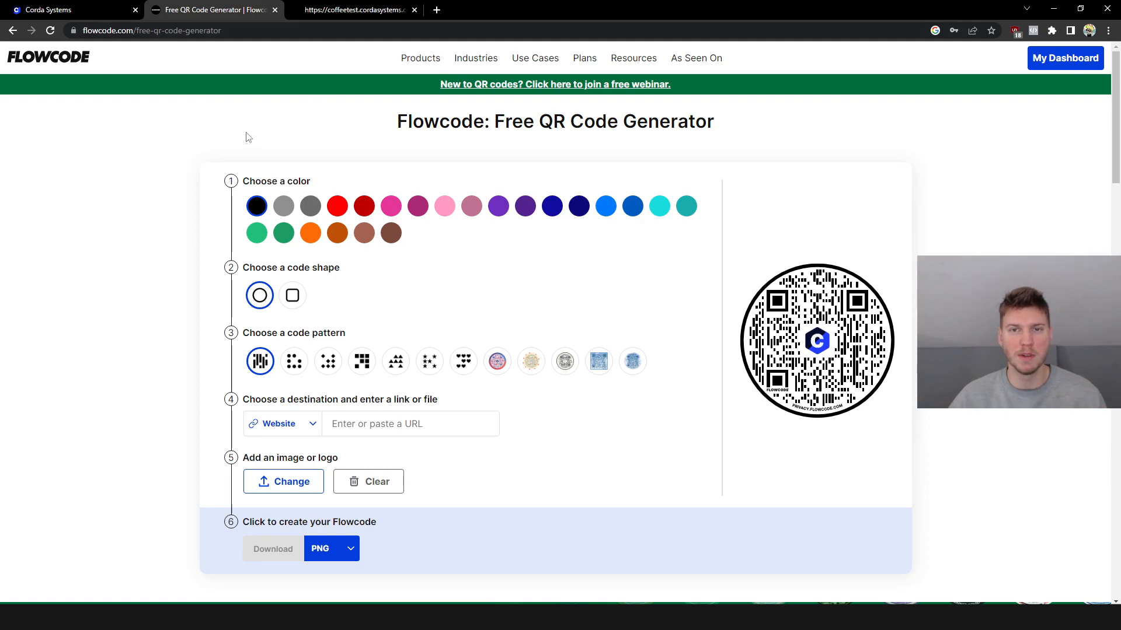
Review the coffee landing page and its free coffee claim form, then download the code as PNG.
click(351, 9)
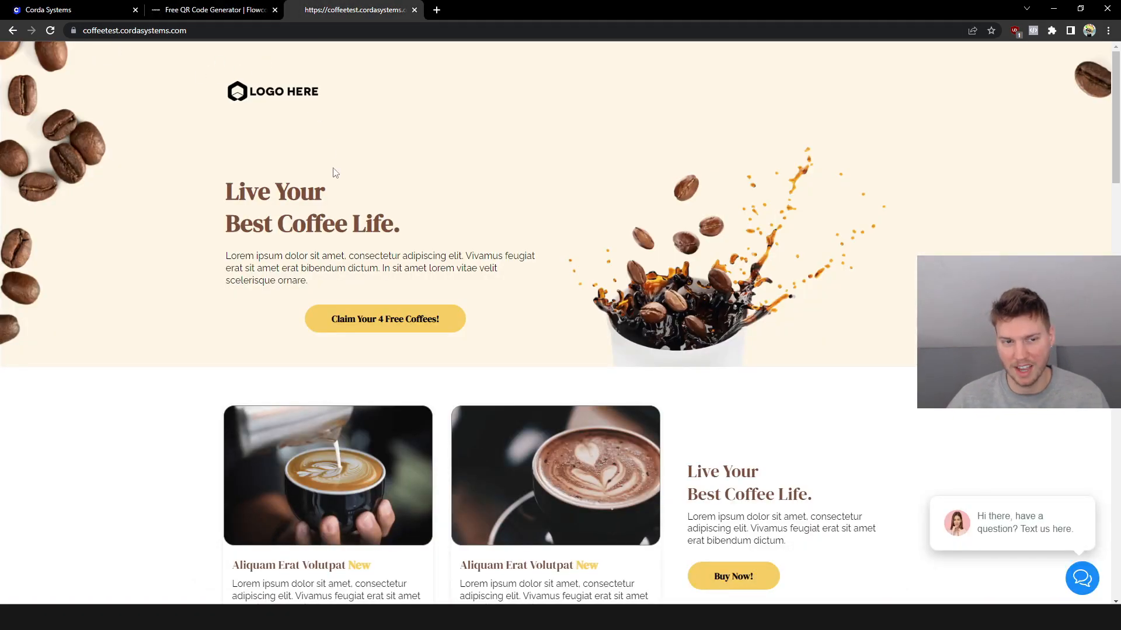
mouse_move(366, 326)
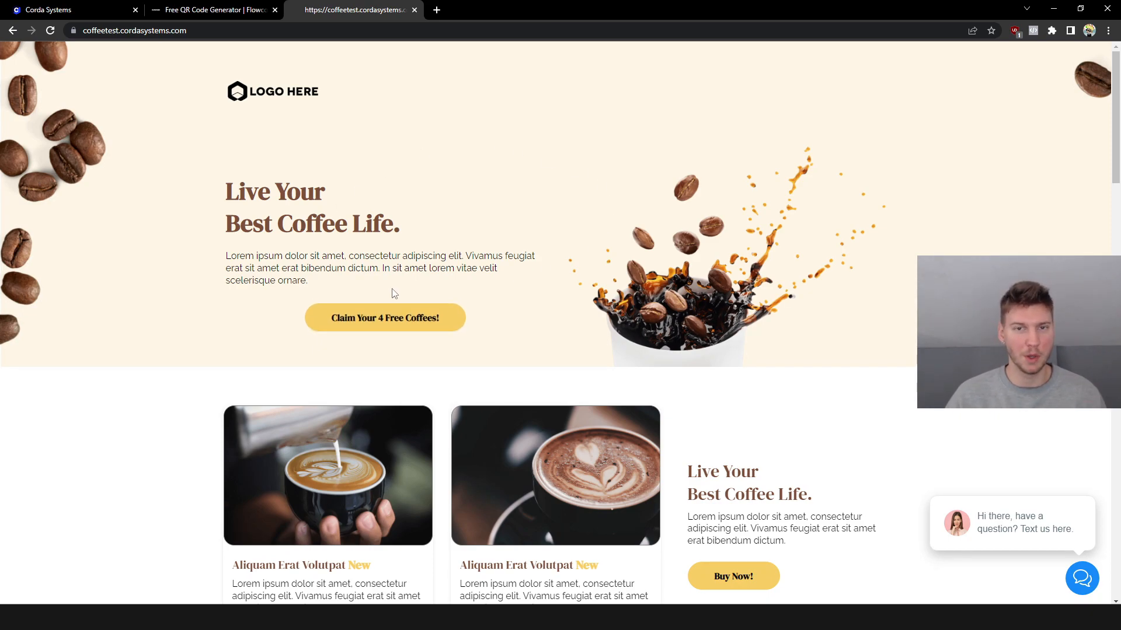
click(384, 317)
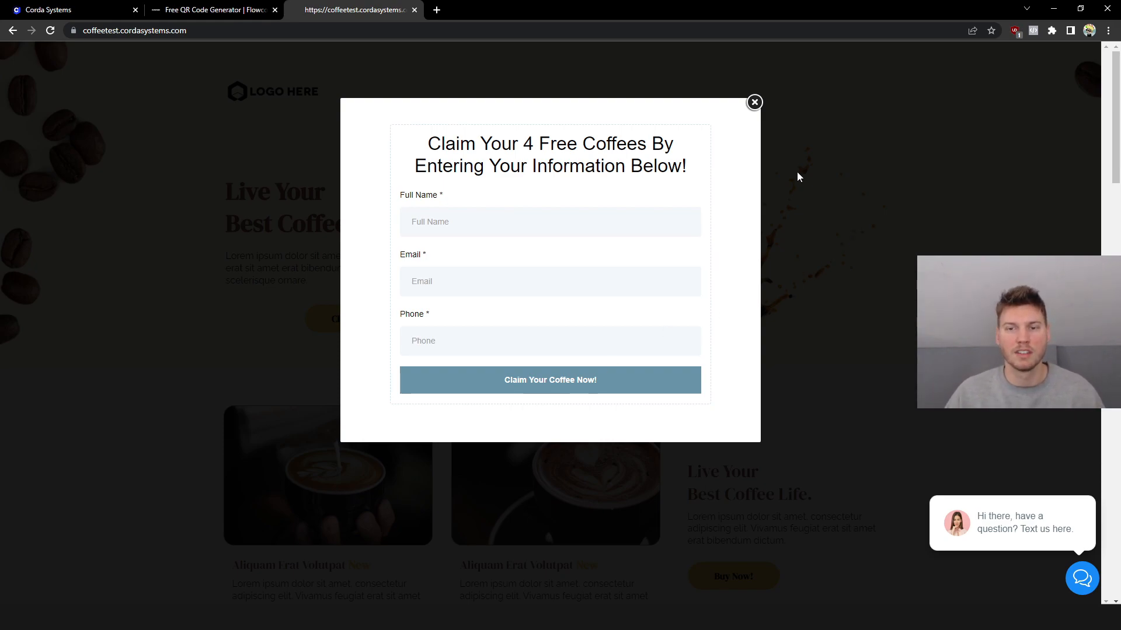
click(754, 101)
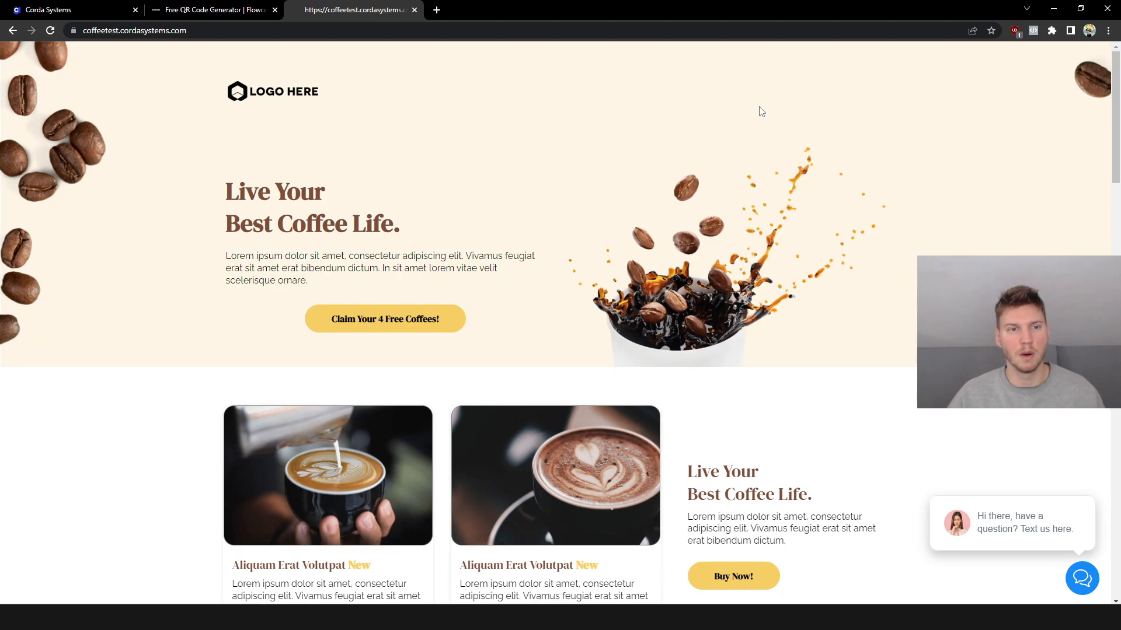
mouse_move(384, 146)
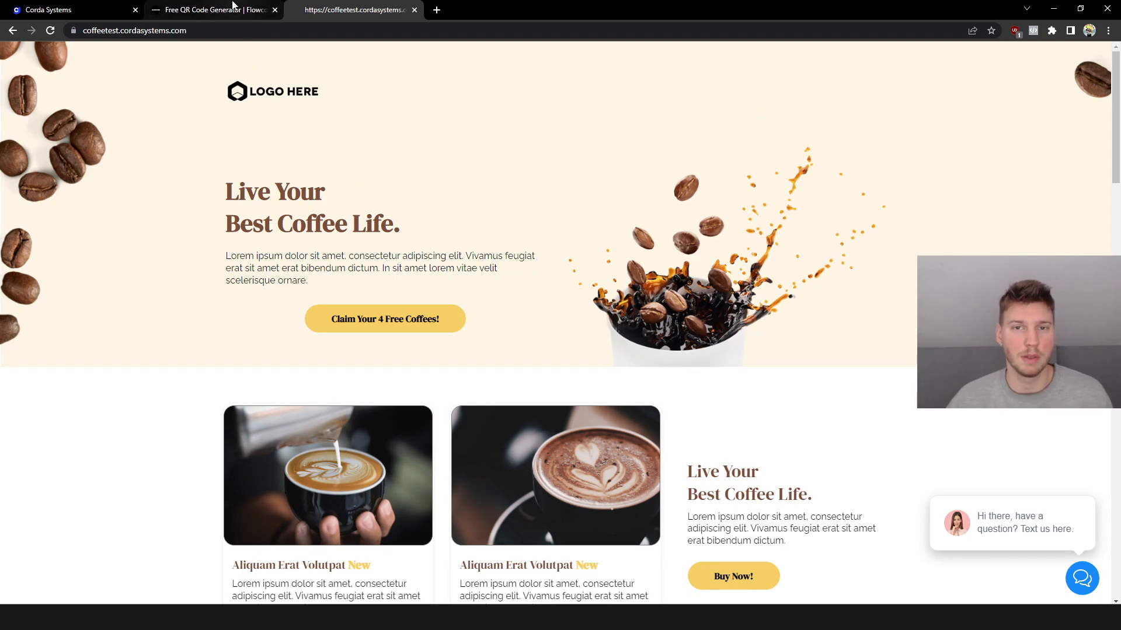
click(212, 9)
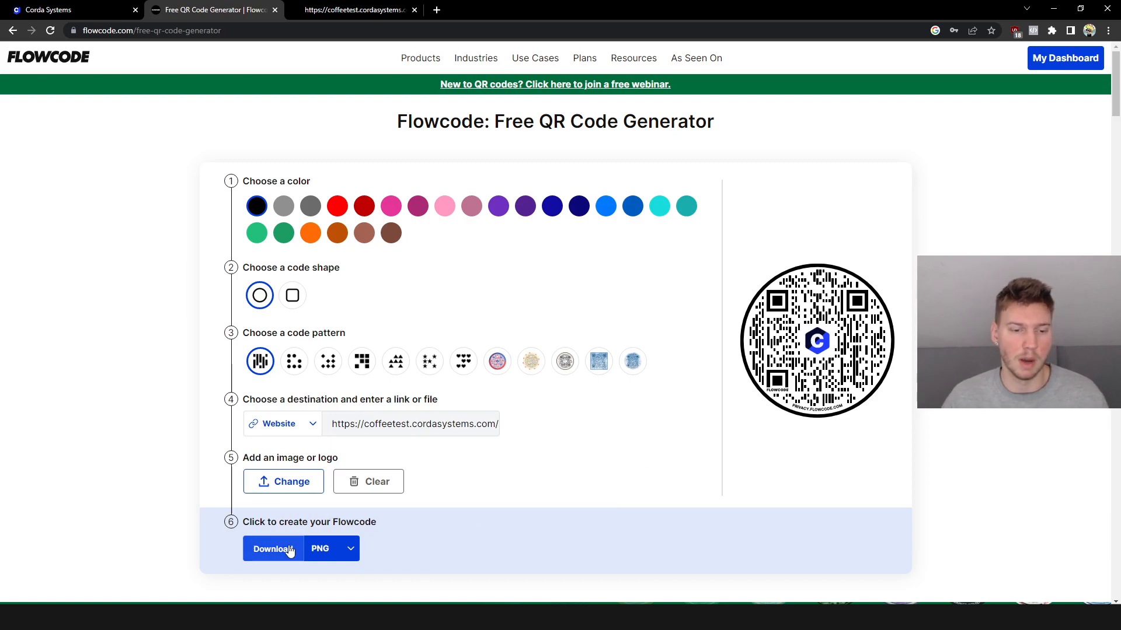
click(273, 548)
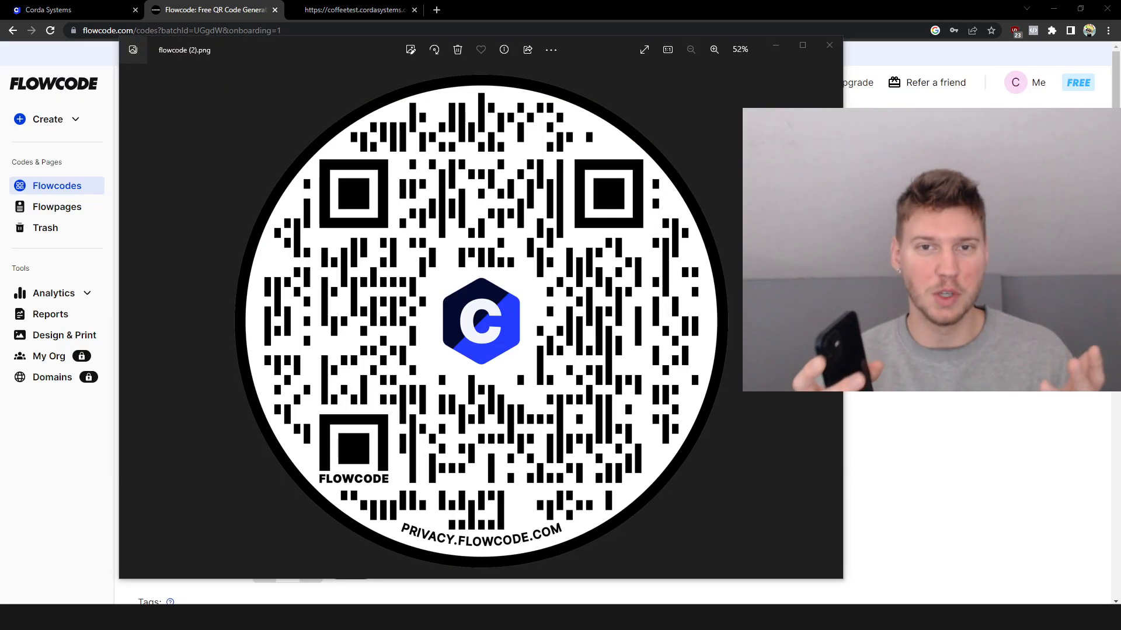